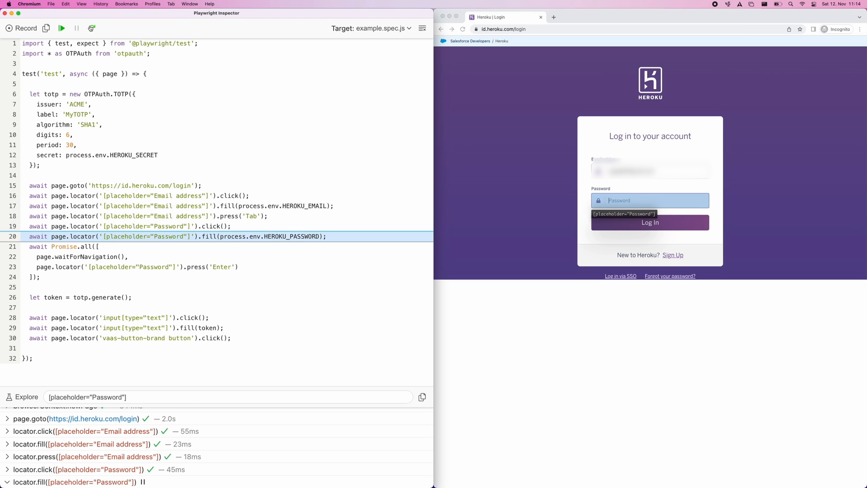
# Step the debugged test over twice until the fill(token) verification line is highlighted.
pyautogui.click(650, 227)
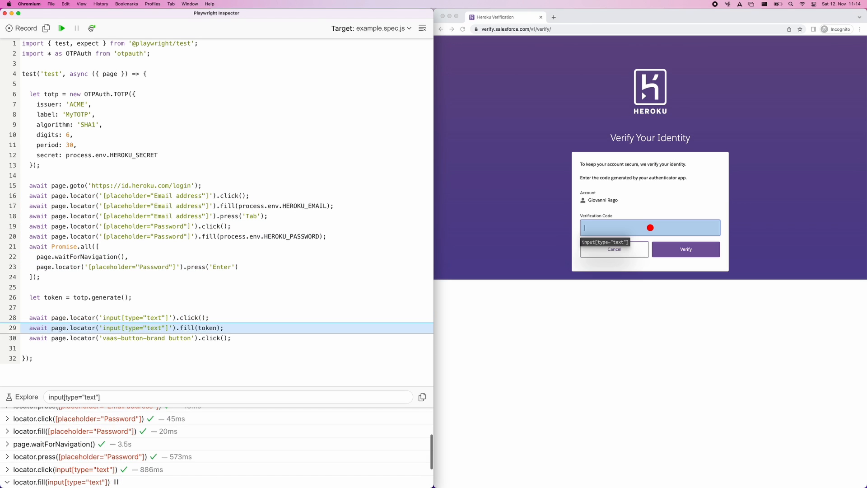
pyautogui.click(685, 249)
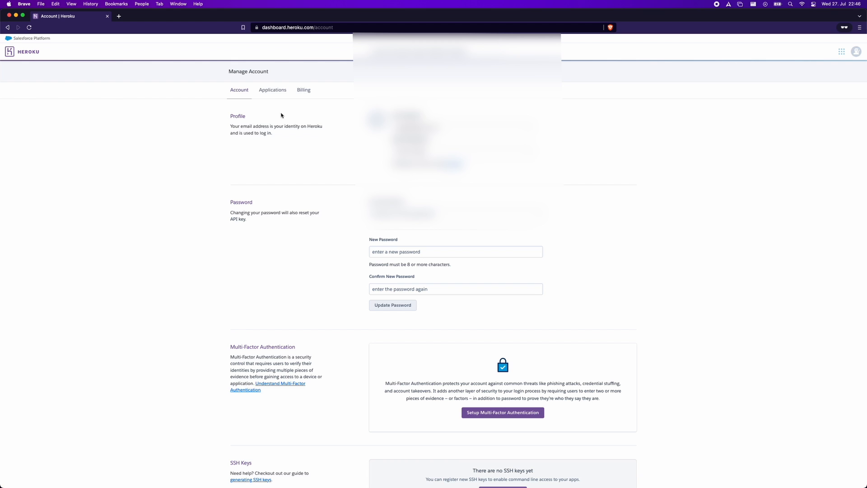
pyautogui.moveTo(522, 410)
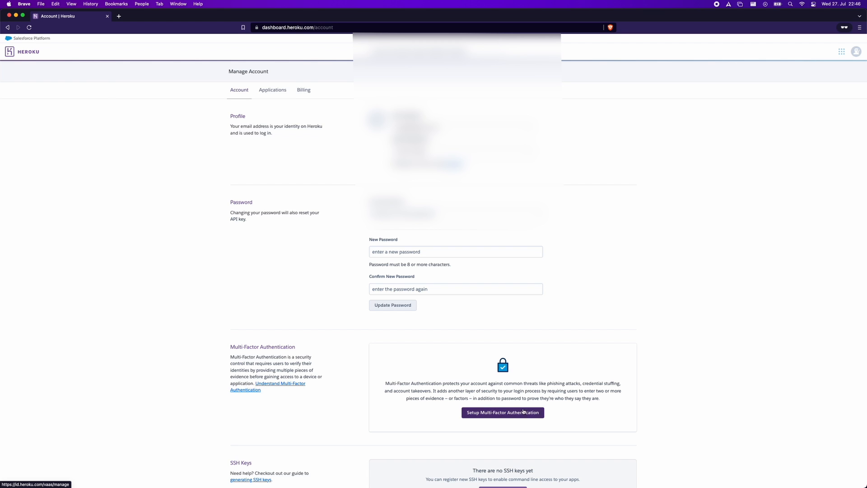
# Begin Heroku MFA setup, enlarge the page, and add the One-Time Password Generator method.
pyautogui.click(502, 412)
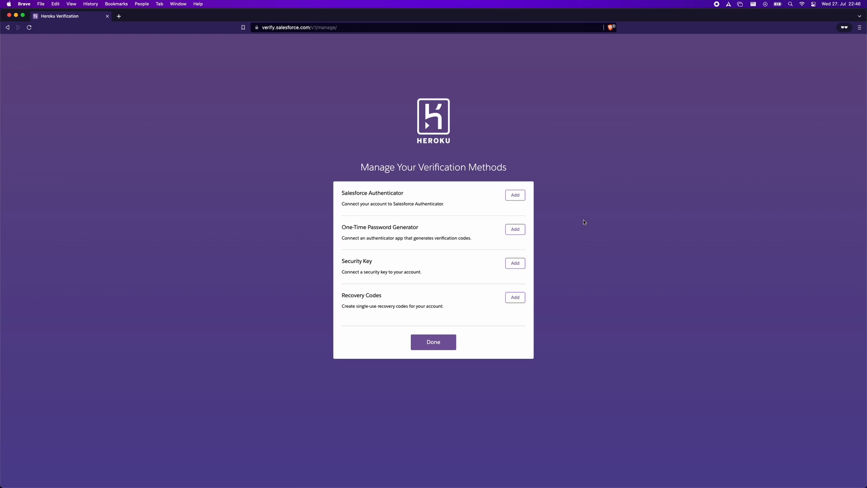
pyautogui.press('Cmd+plus')
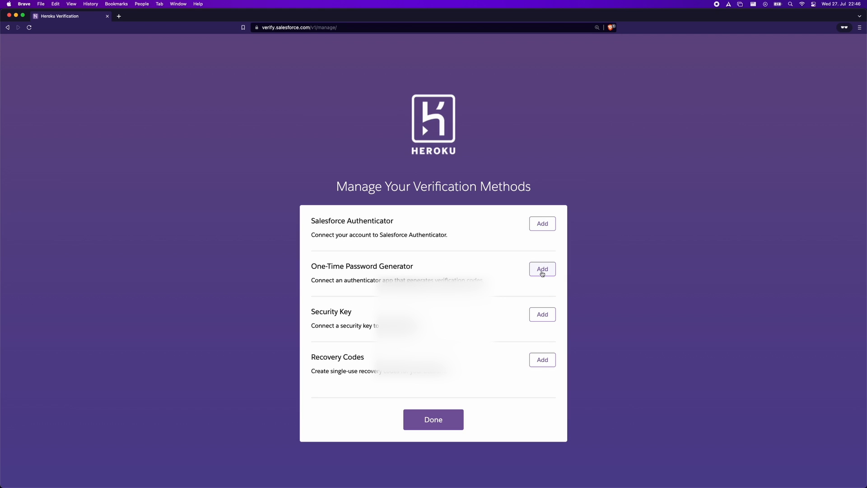
pyautogui.click(541, 269)
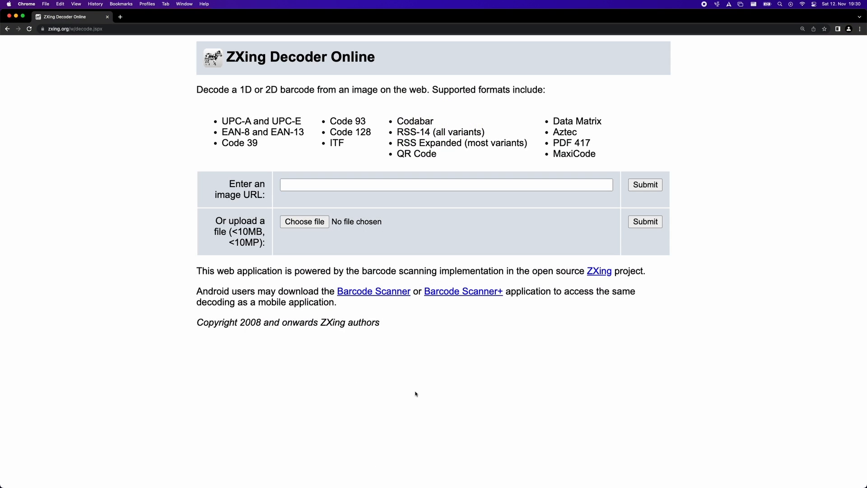
# Upload the QR screenshot, decode it, and select the resulting otpauth TOTP link text.
pyautogui.click(303, 221)
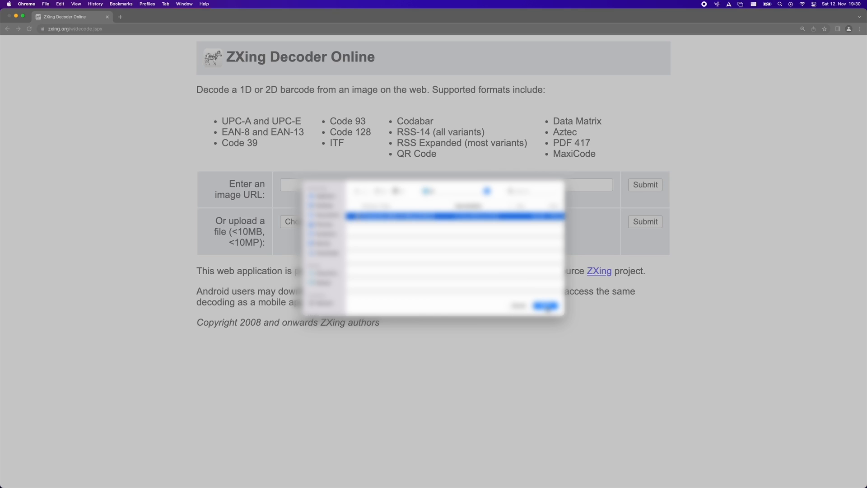
pyautogui.click(545, 305)
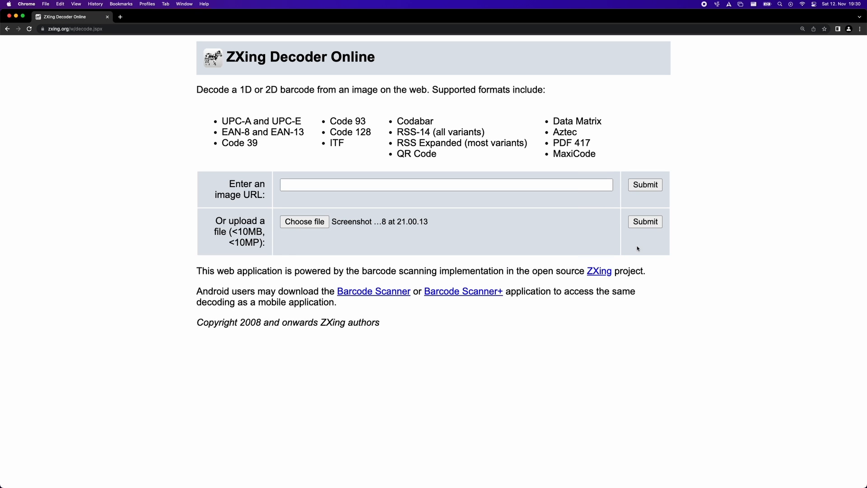
pyautogui.click(644, 222)
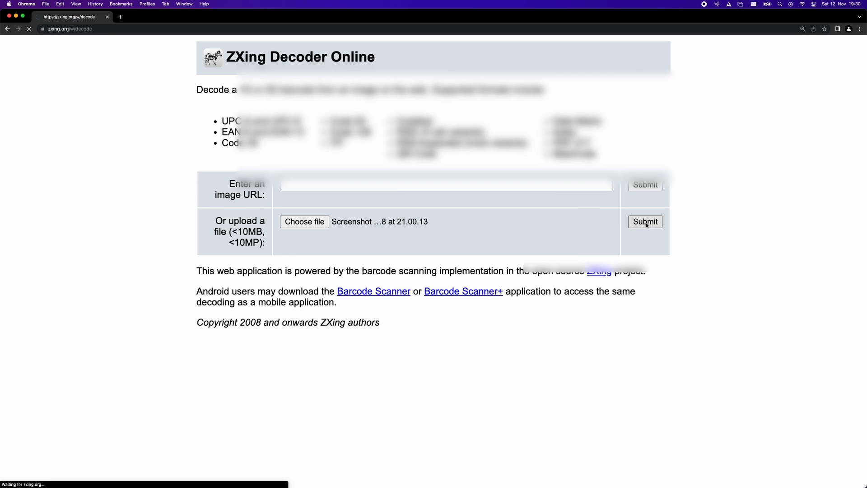
pyautogui.click(644, 221)
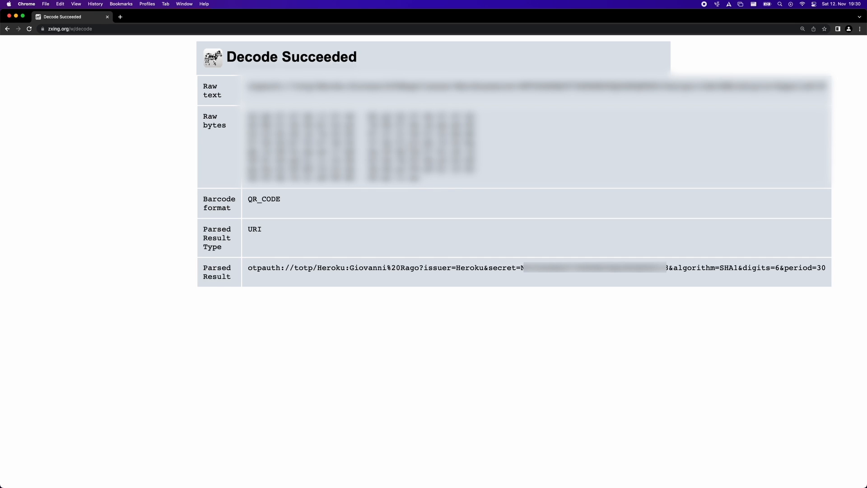
pyautogui.moveTo(247, 267); pyautogui.dragTo(525, 268)
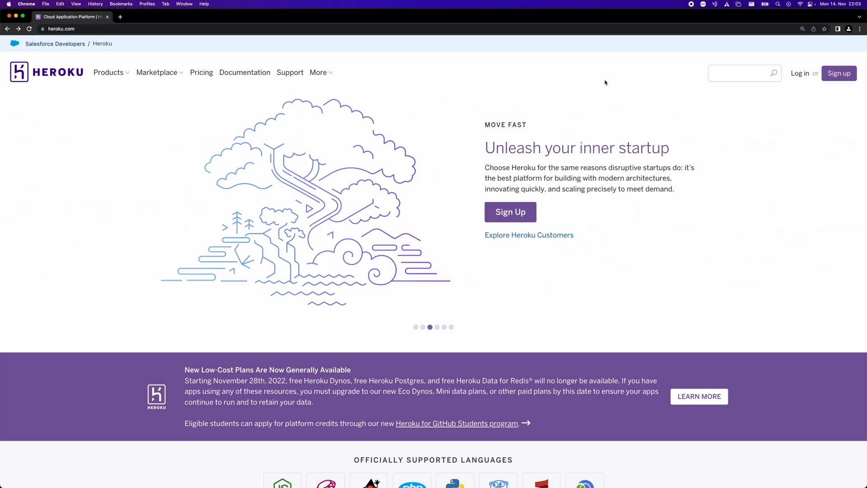
pyautogui.moveTo(800, 74)
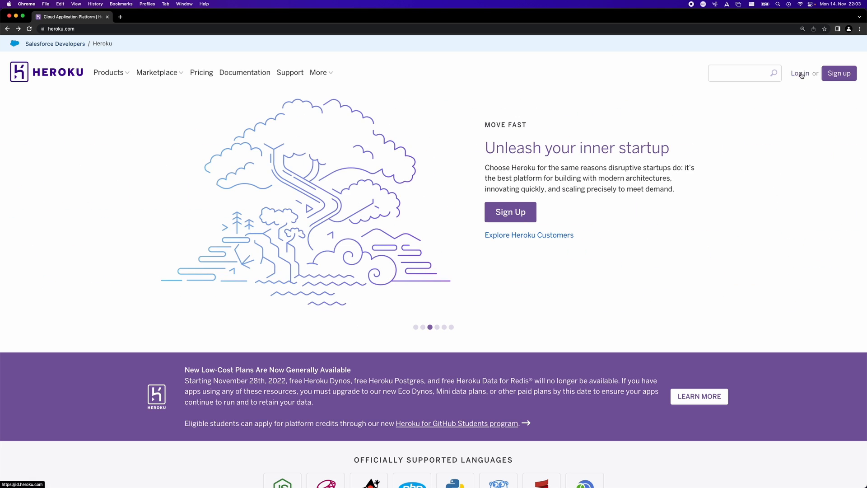
# Log in to Heroku with the account email and password, reaching the verification code prompt.
pyautogui.click(798, 73)
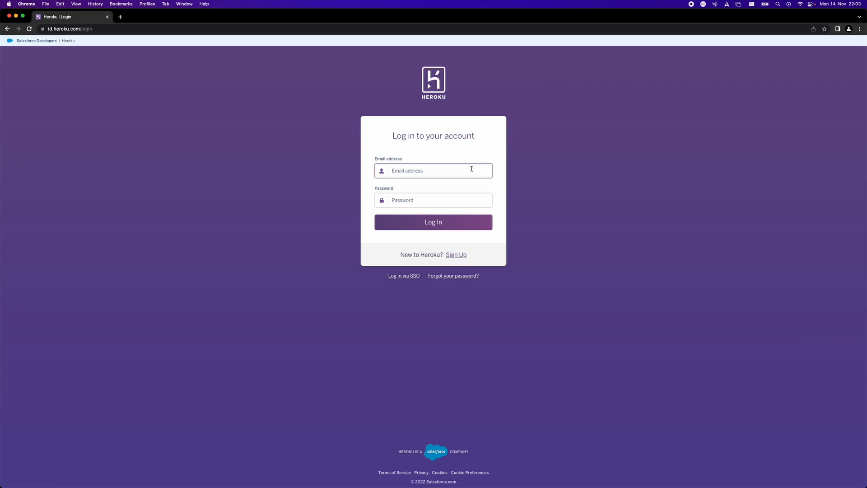
pyautogui.click(433, 170)
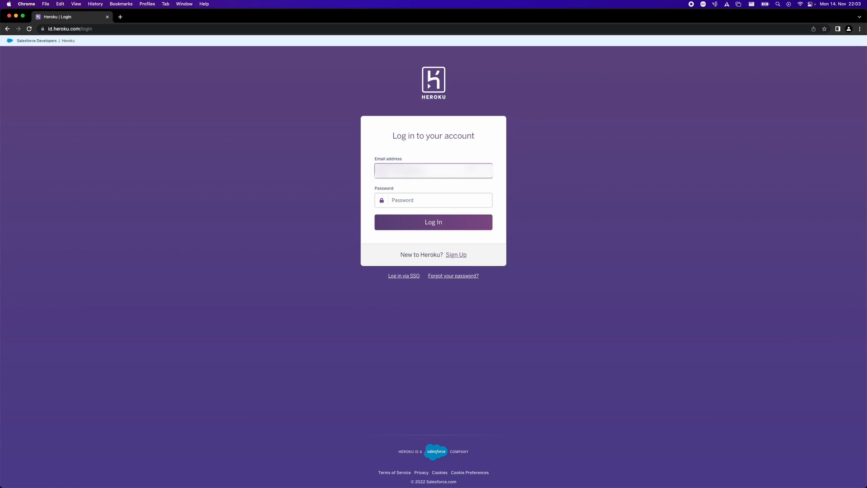
pyautogui.click(433, 222)
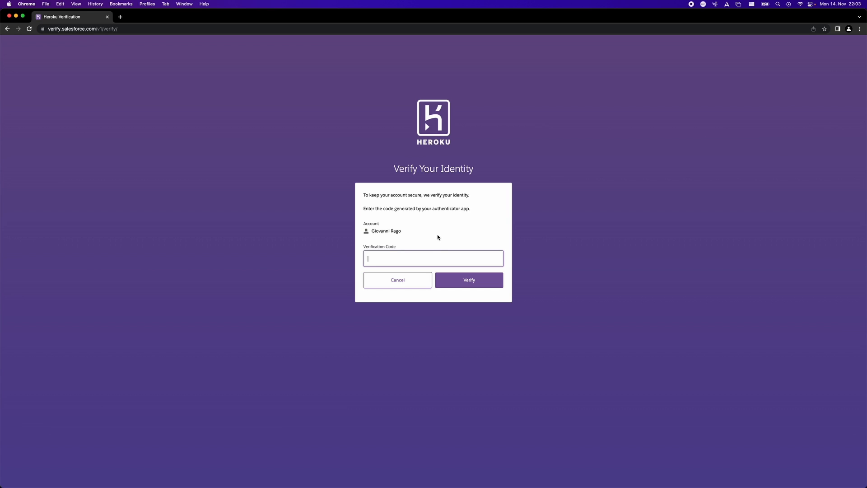
pyautogui.moveTo(480, 177)
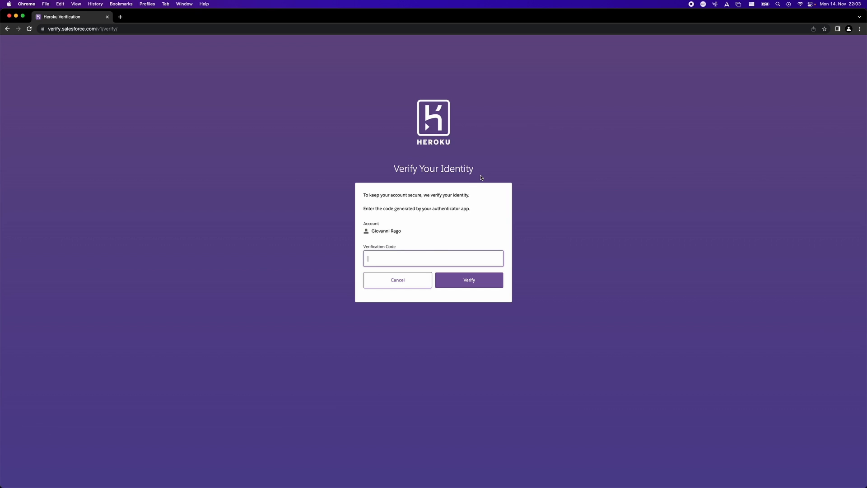
pyautogui.moveTo(444, 253)
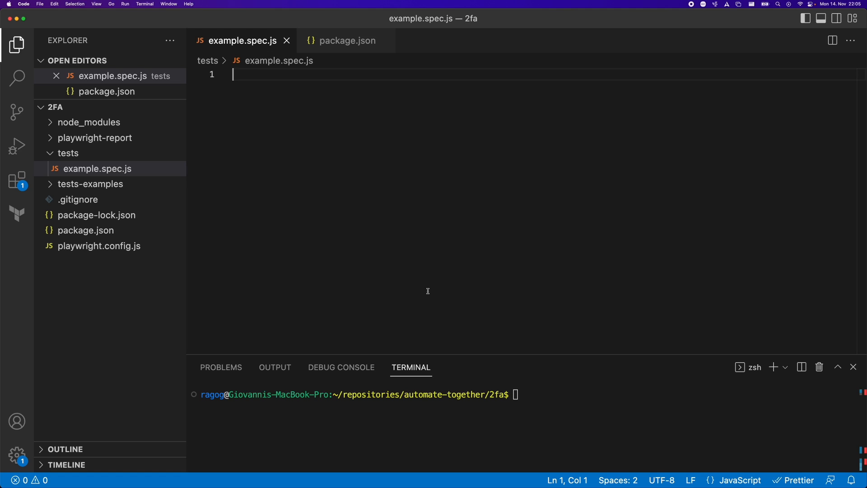
pyautogui.write('n')
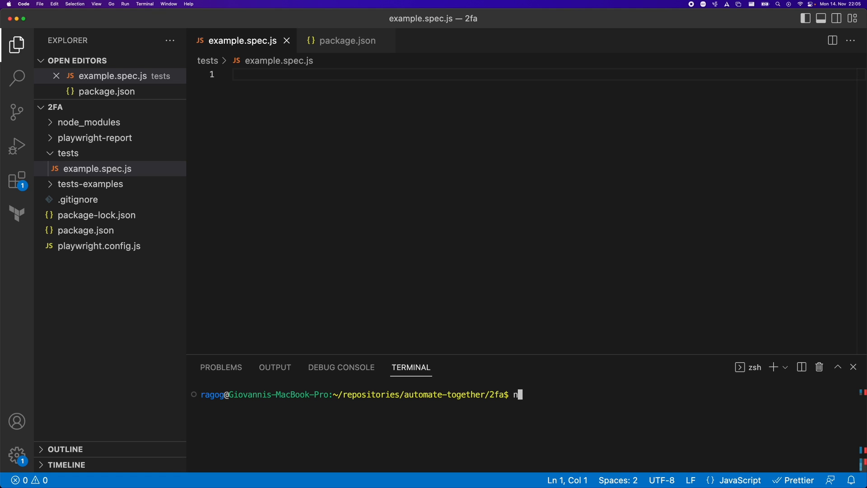
pyautogui.write('px')
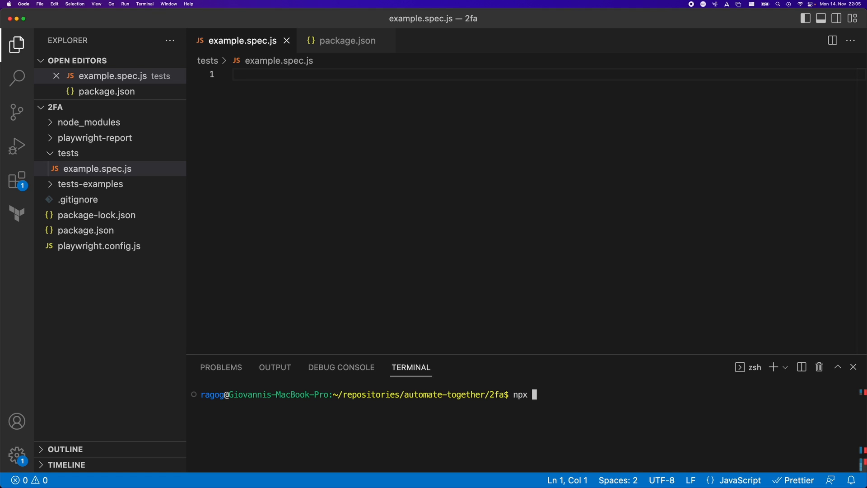
pyautogui.write('playwright')
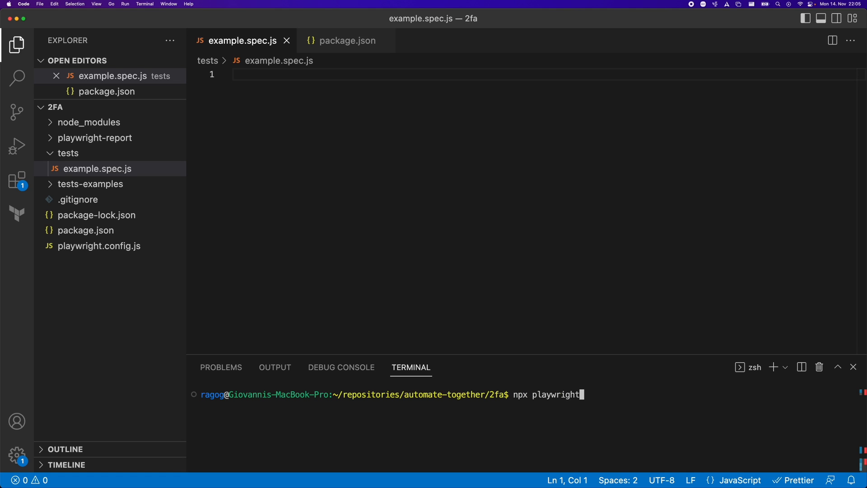
pyautogui.write('codegen https://heroku.com')
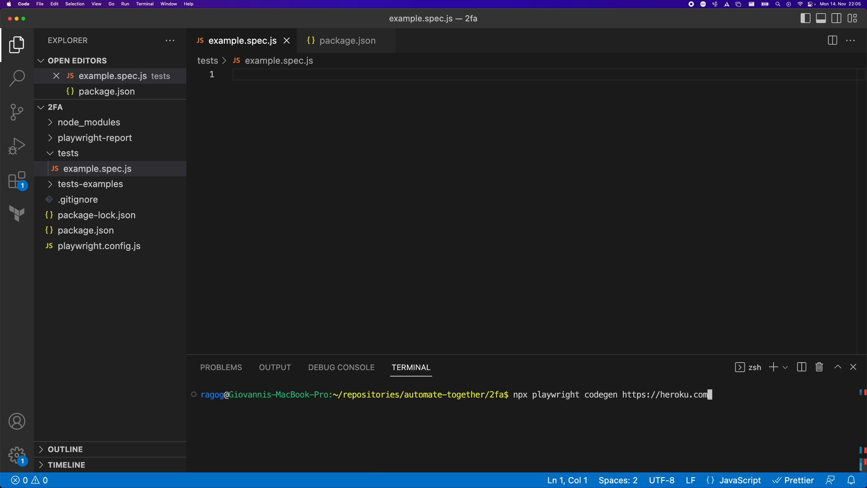
pyautogui.press('Enter')
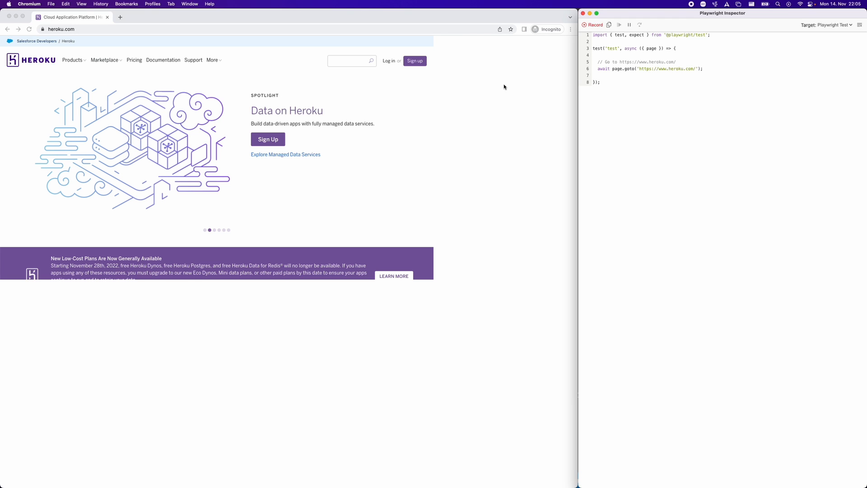
pyautogui.moveTo(391, 63)
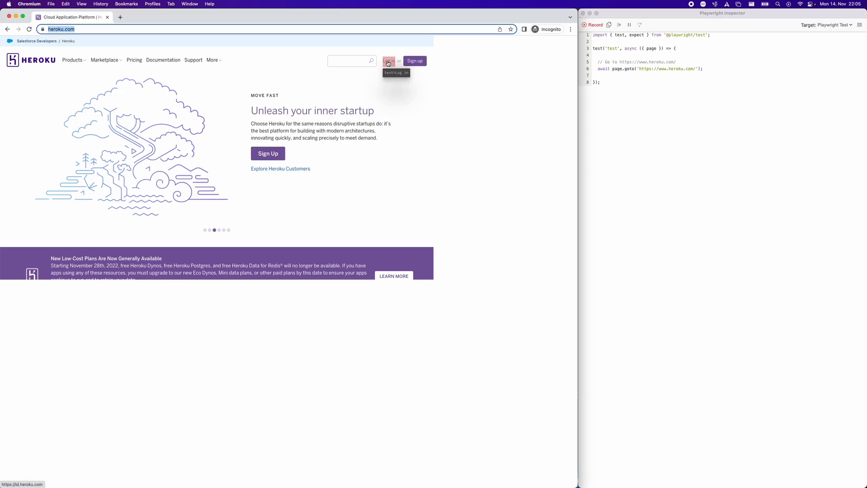
# Record the Heroku login with email and password plus the verification form submit, then stop recording.
pyautogui.click(389, 60)
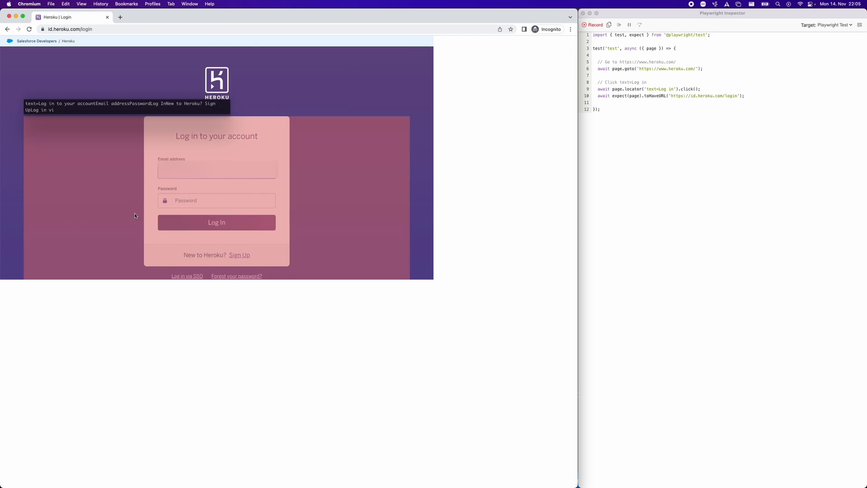
pyautogui.click(217, 170)
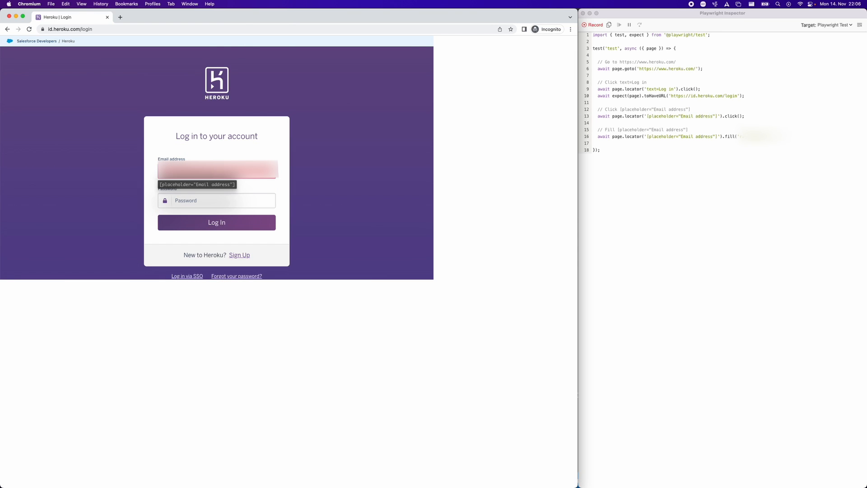
pyautogui.write('•••••')
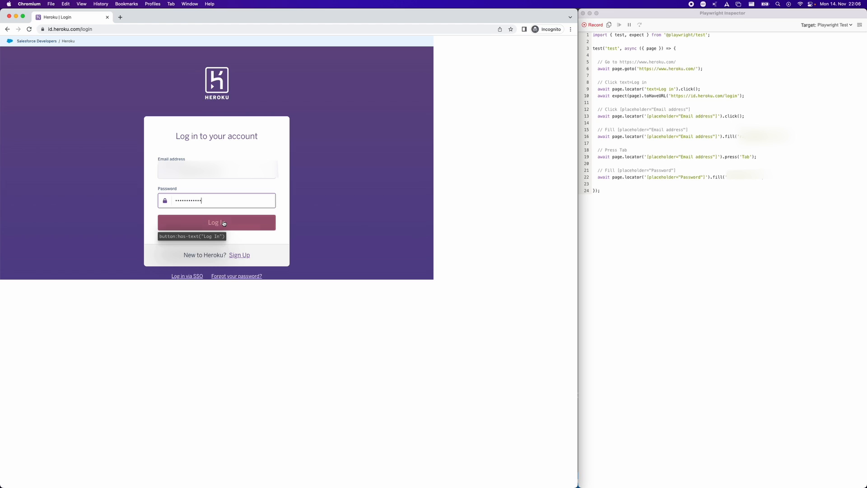
pyautogui.click(217, 222)
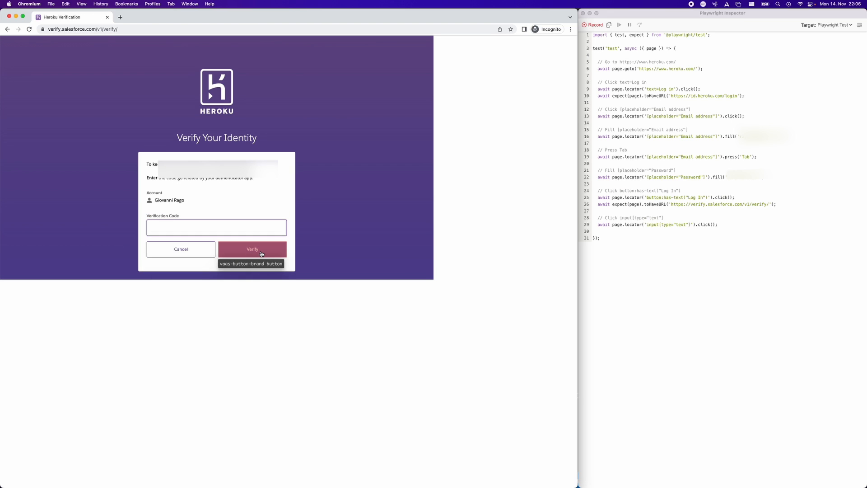
pyautogui.click(252, 250)
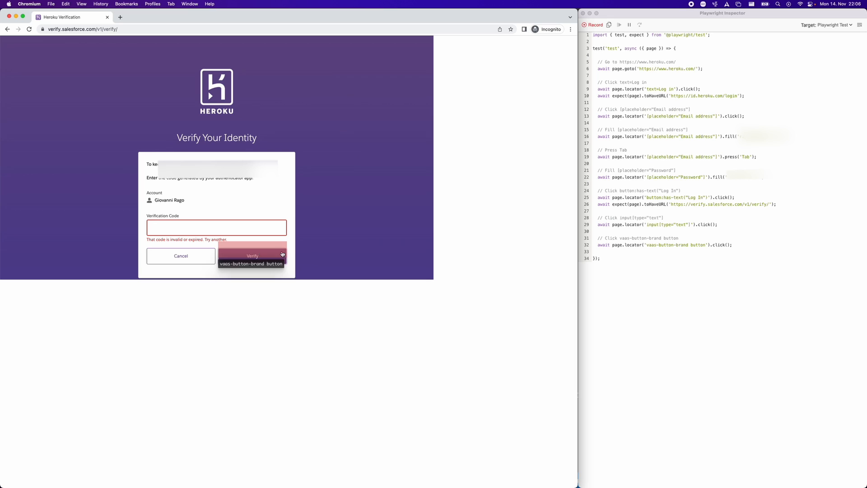
pyautogui.moveTo(650, 24)
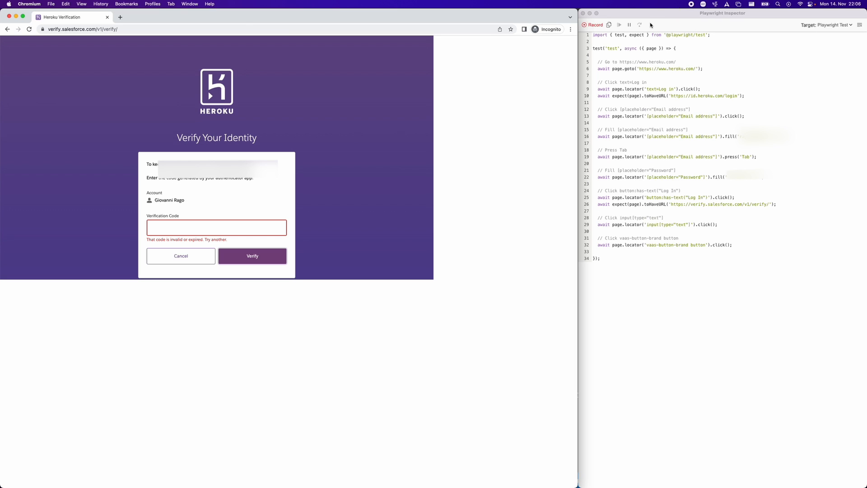
pyautogui.click(586, 25)
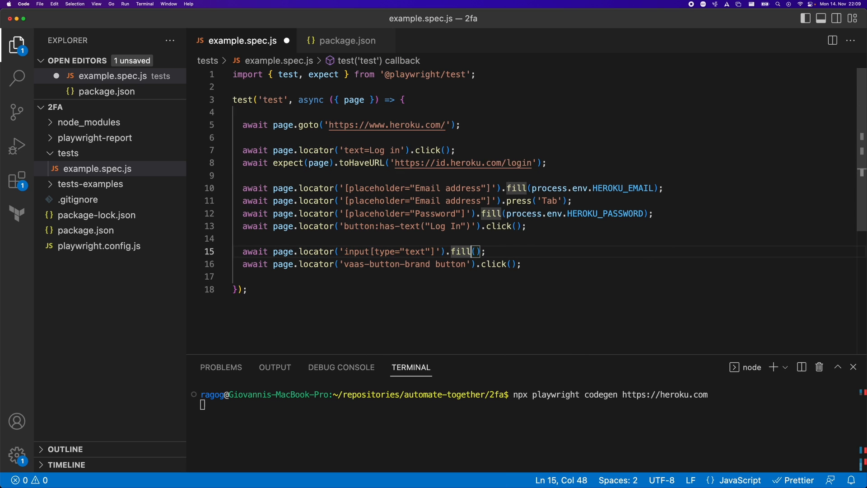
# Fill the verification code field with the placeholder 'OUR_TOTP_TOKEN' in example.spec.js.
pyautogui.write("'OUR_TOTP'")
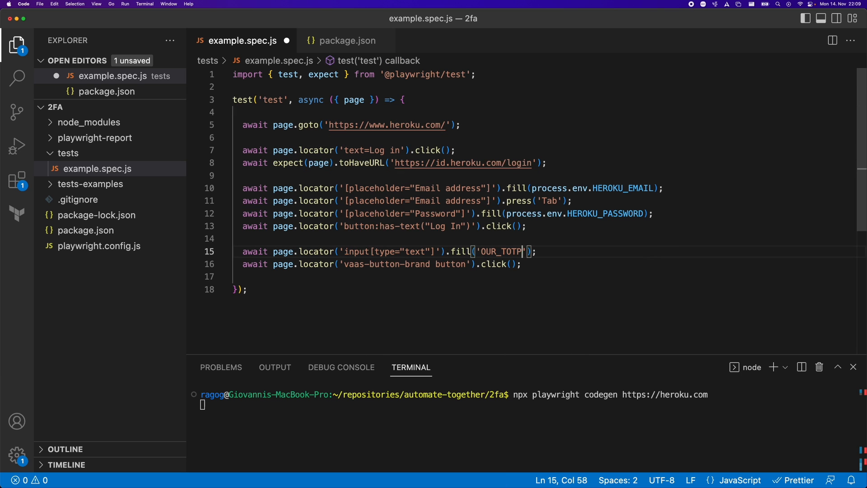
pyautogui.write('_TOKEN')
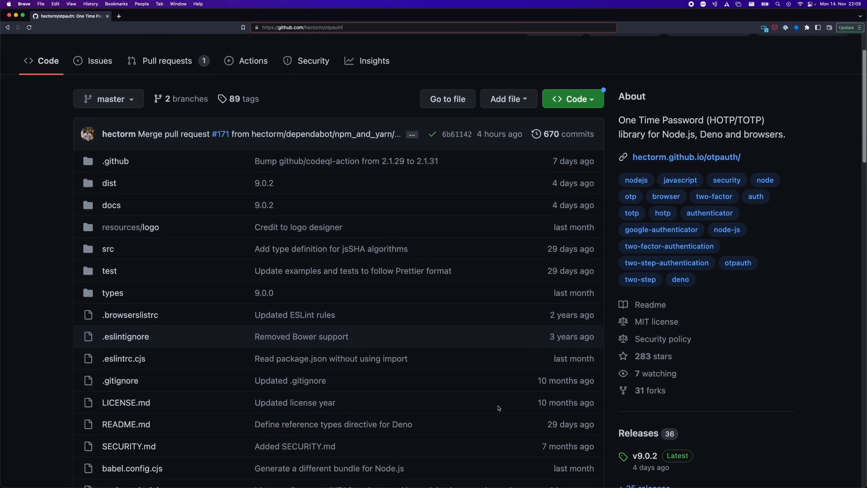
# Scroll the otpauth README to its Node.js TOTP example, then return to example.spec.js.
pyautogui.scroll(-3)
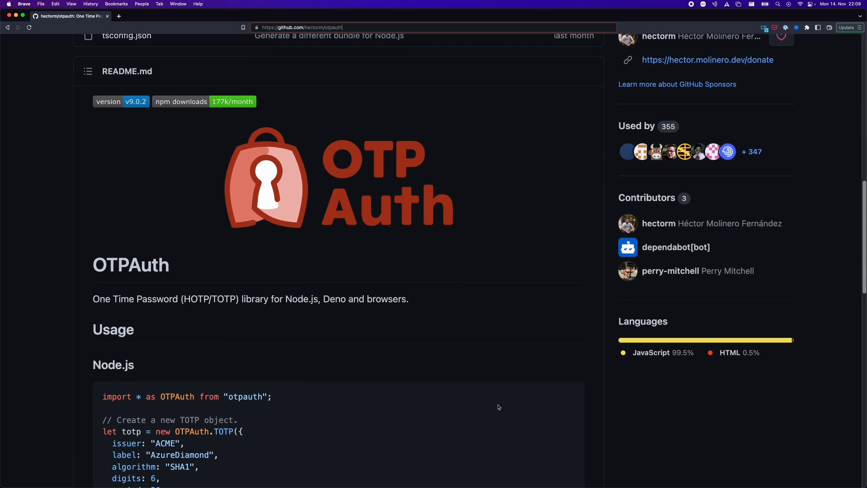
pyautogui.scroll(-3)
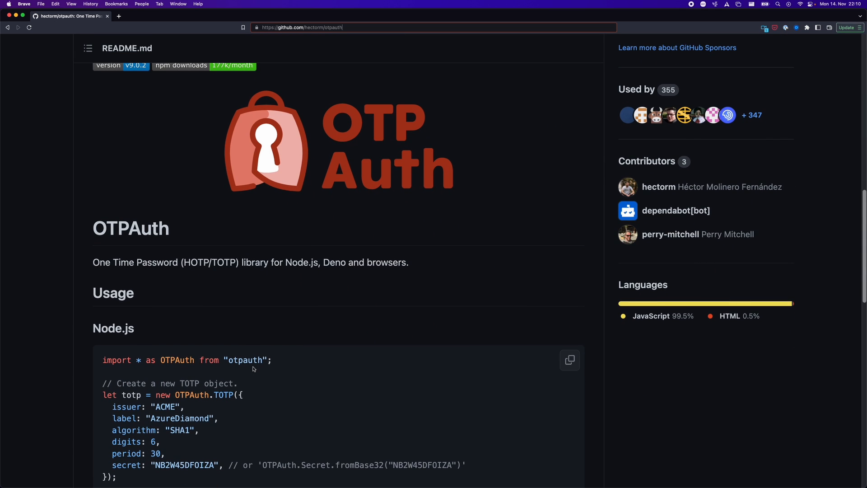
pyautogui.scroll(-3)
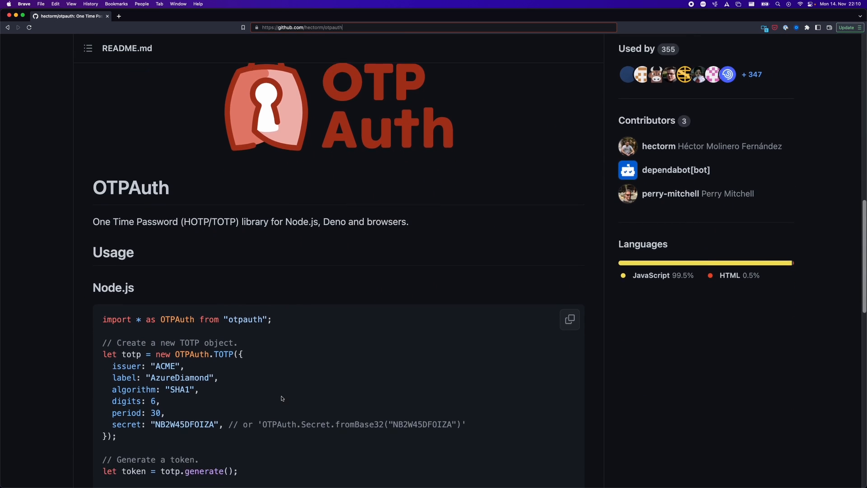
pyautogui.scroll(-3)
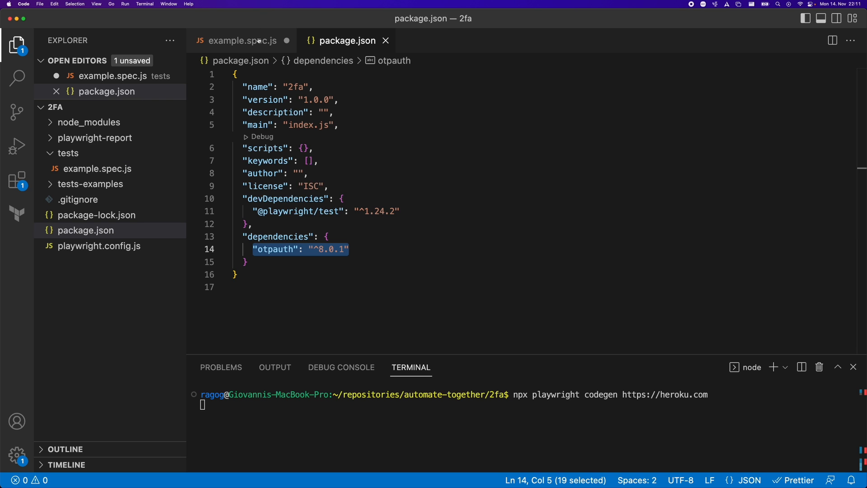
pyautogui.click(242, 41)
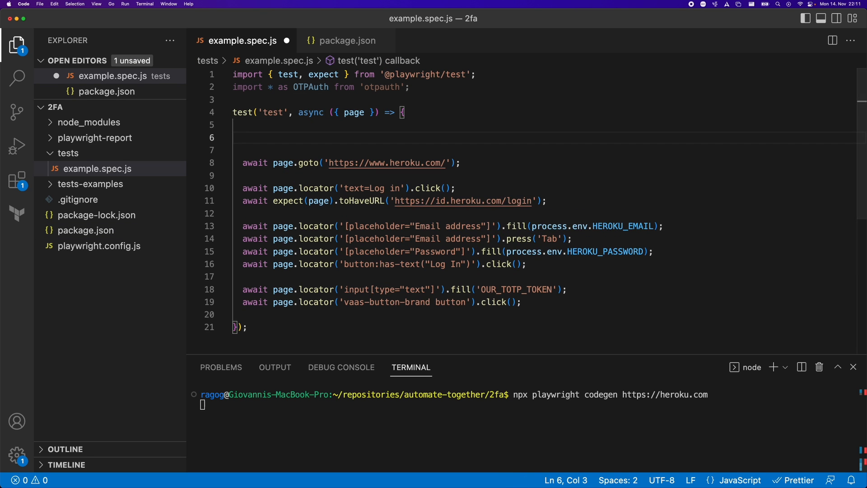
# Paste a new OTPAuth.TOTP({...}) object and point its secret at process.env.HEROKU_SECRET.
pyautogui.write("let totp = new OTPAuth.TOTP({\\n  issuer: 'ACME',\\n  label: 'MyTOTP',\\n  algorithm: 'SHA1',\\n  digits: 6,\\n  period: 30,\\n  secret: process.env.HEROKU_SECRET\\n});")
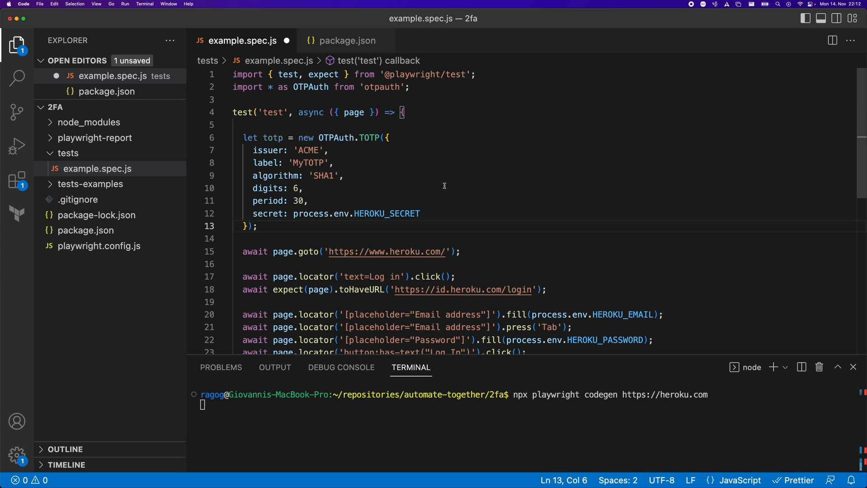
pyautogui.moveTo(407, 197)
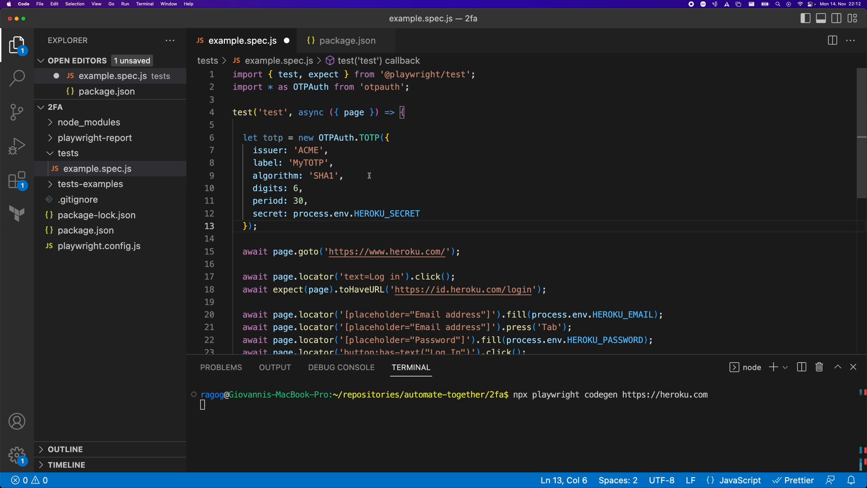
pyautogui.scroll(-3)
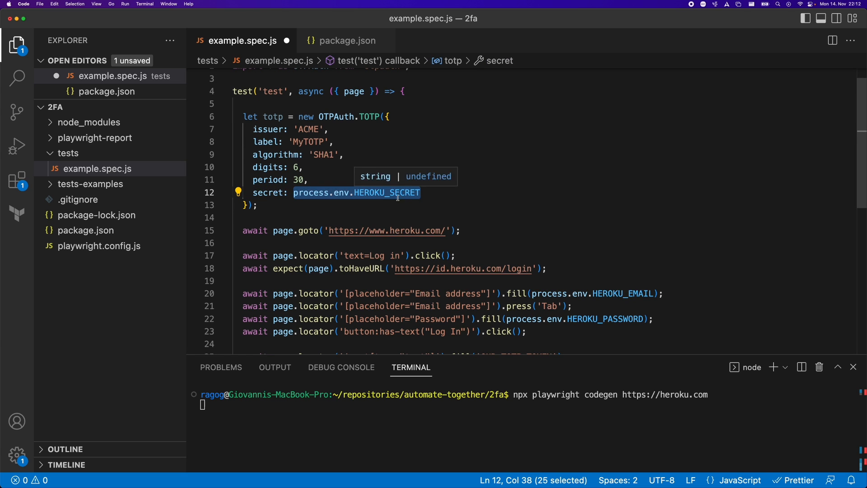
pyautogui.moveTo(651, 298)
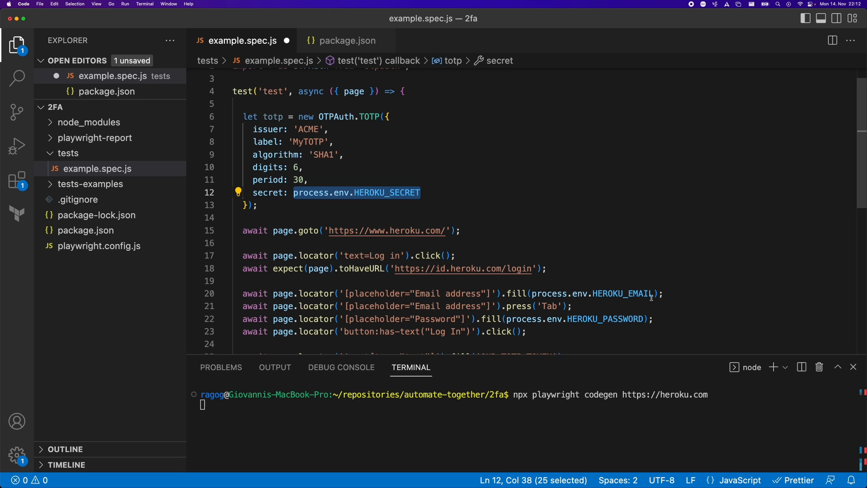
pyautogui.doubleClick(622, 292)
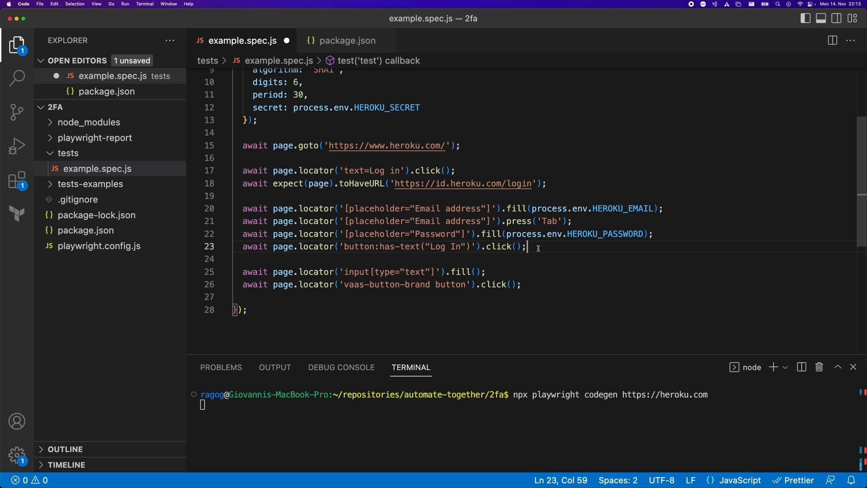
# Add let token = totp.generate(); and pass token to the verification code .fill() call.
pyautogui.write('let toke')
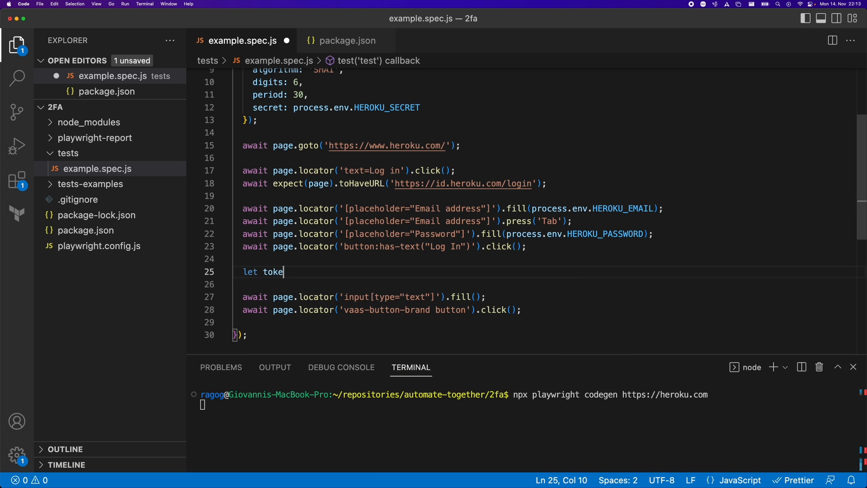
pyautogui.write('n = totp.generate();')
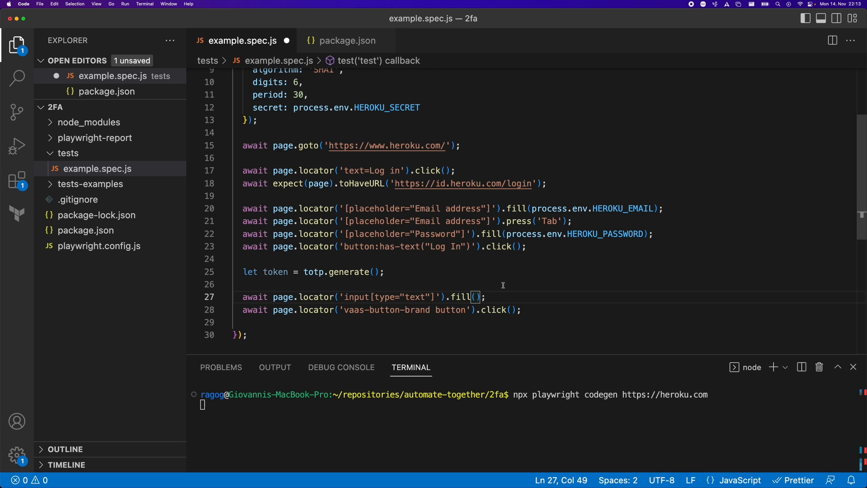
pyautogui.write('token')
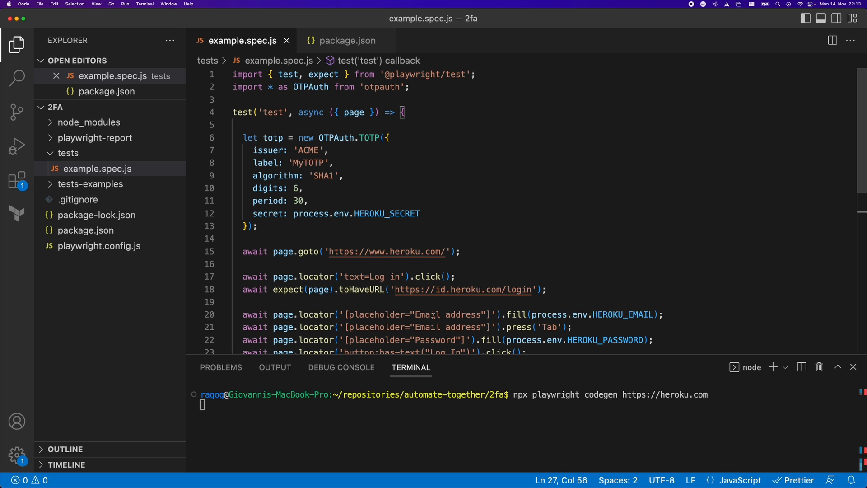
pyautogui.scroll(-3)
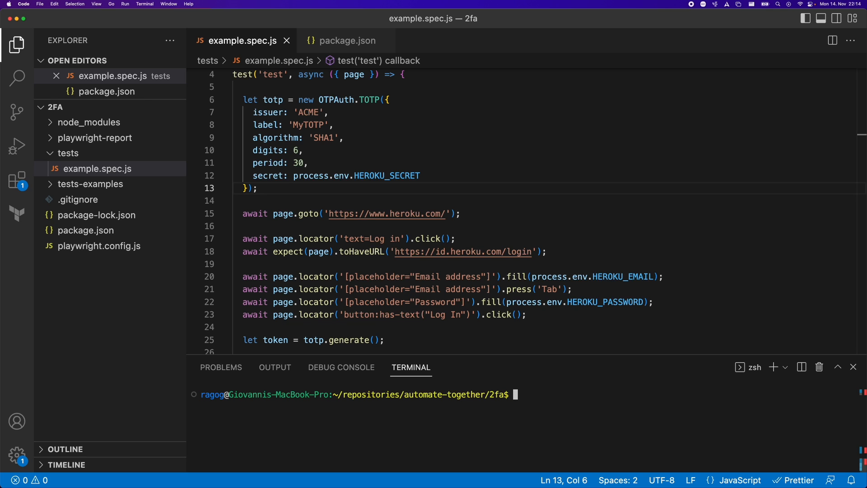
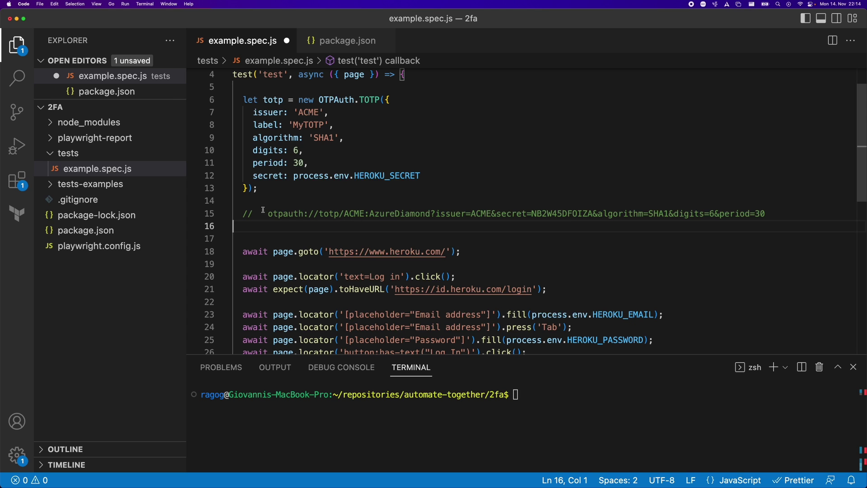
pyautogui.moveTo(268, 213); pyautogui.dragTo(544, 213)
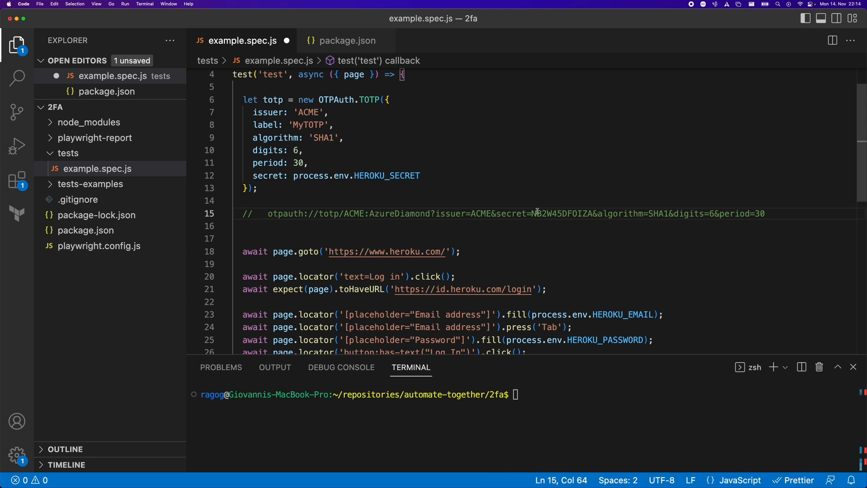
pyautogui.doubleClick(562, 213)
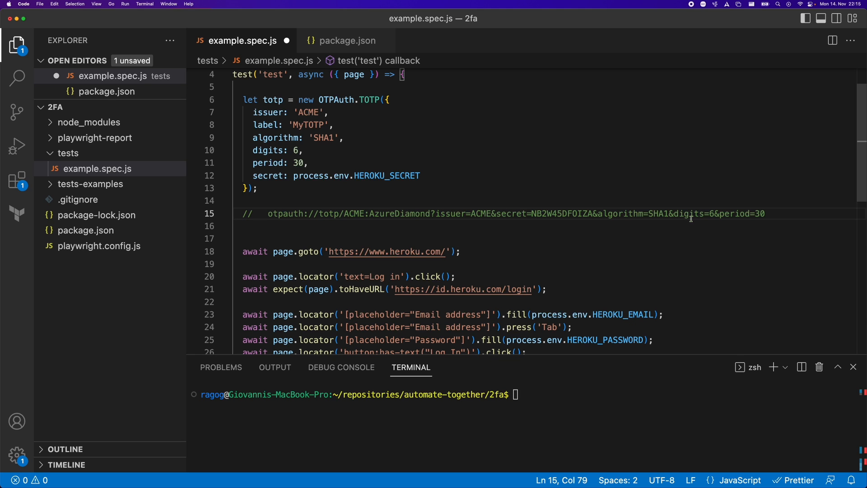
pyautogui.doubleClick(657, 213)
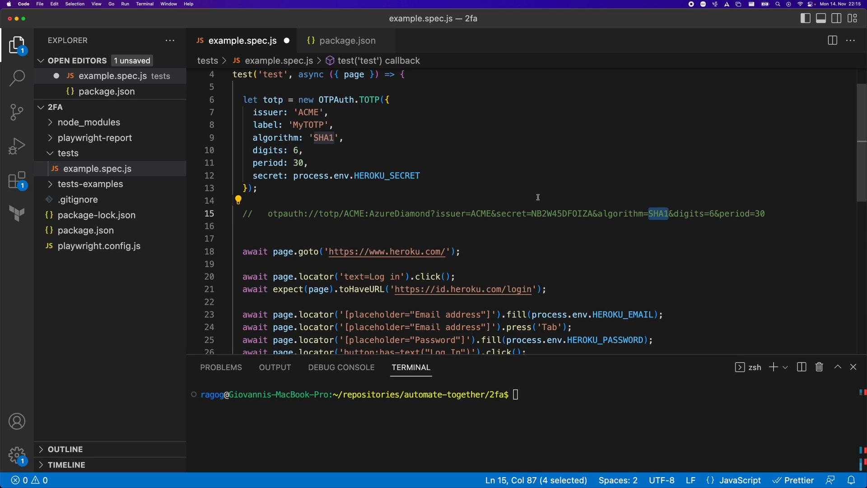
pyautogui.moveTo(740, 217)
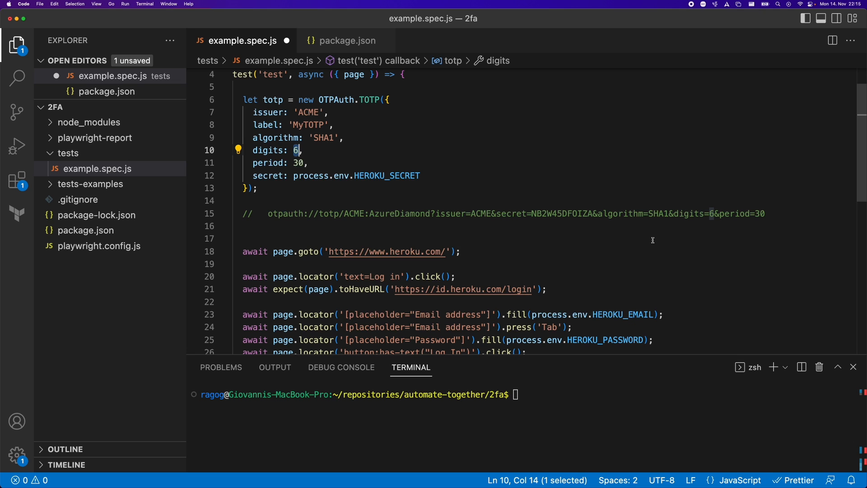
pyautogui.moveTo(679, 210)
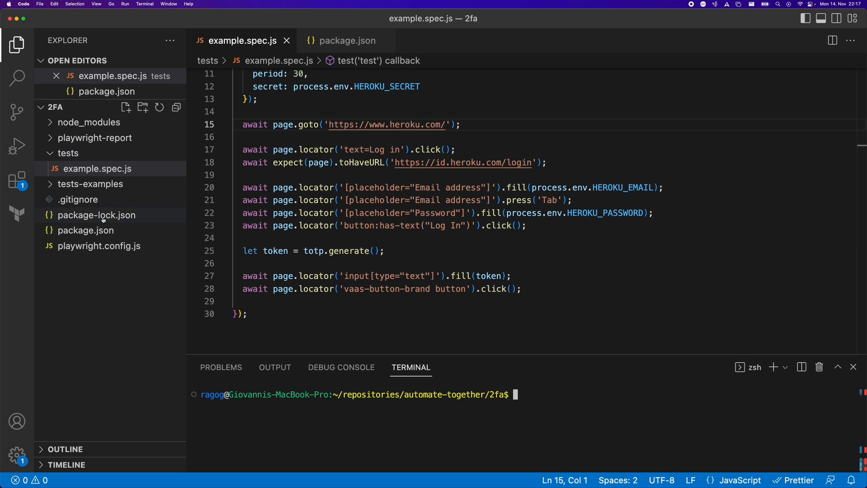
pyautogui.moveTo(96, 247)
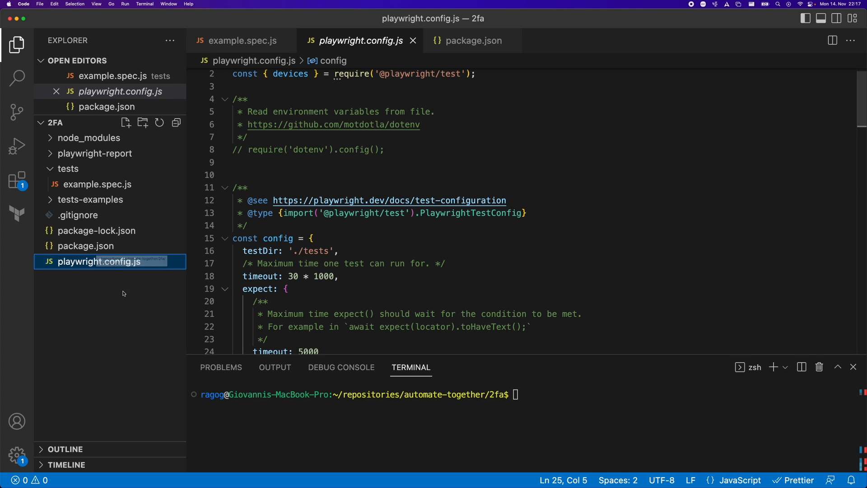
# Scroll through playwright.config.js past fullyParallel and workers to the browser projects array.
pyautogui.scroll(-3)
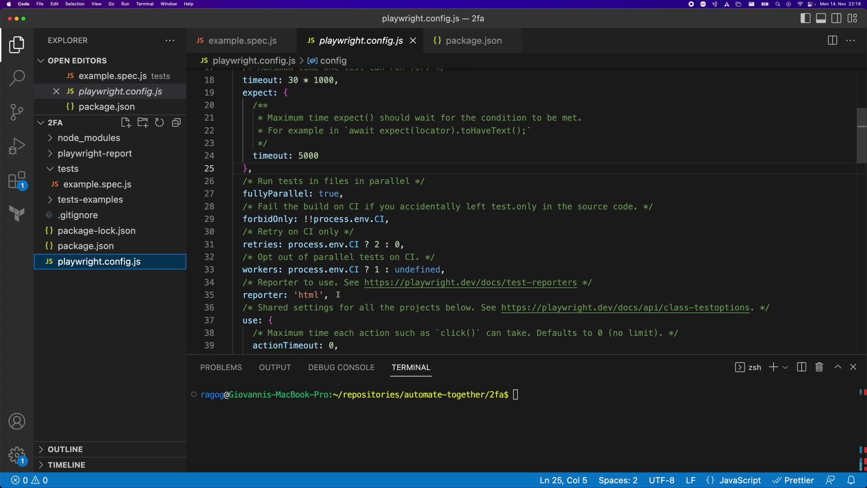
pyautogui.scroll(-3)
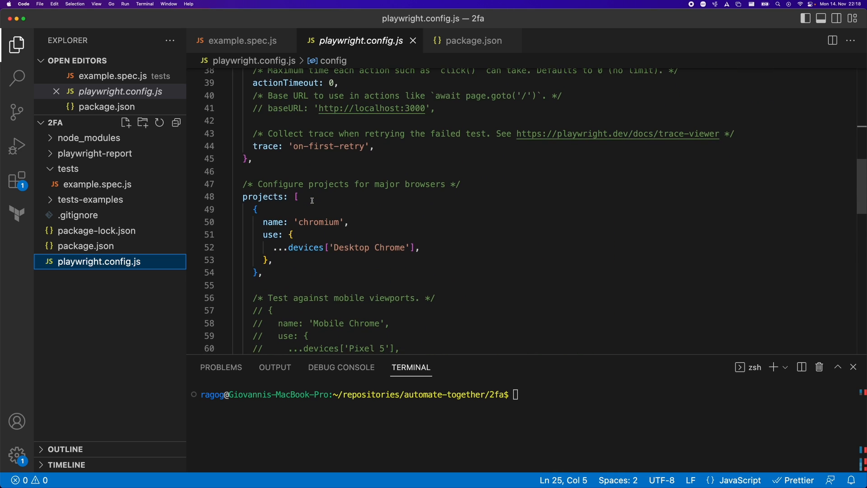
pyautogui.scroll(-3)
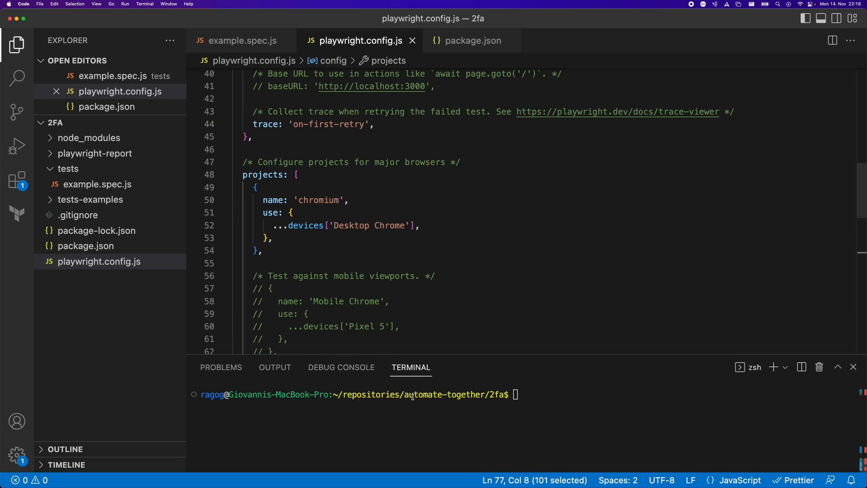
# Run PWDEBUG=1 npx playwright test from the integrated terminal.
pyautogui.write('n')
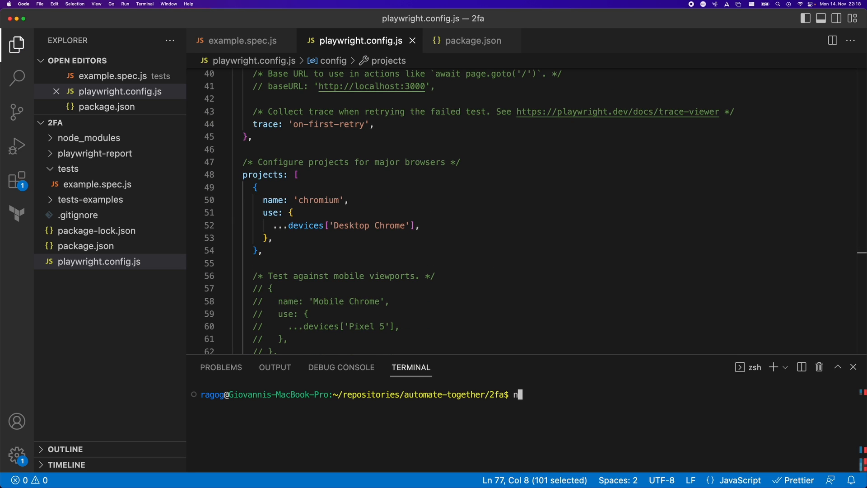
pyautogui.write('PW')
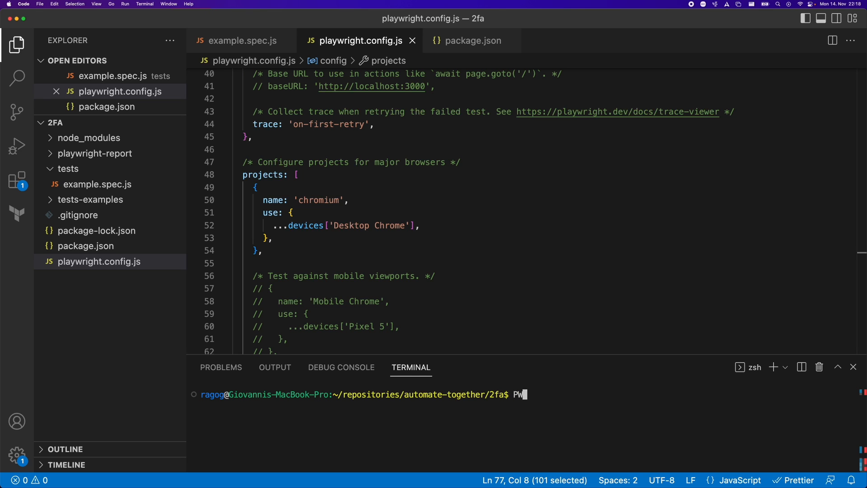
pyautogui.write('DEBUG=1')
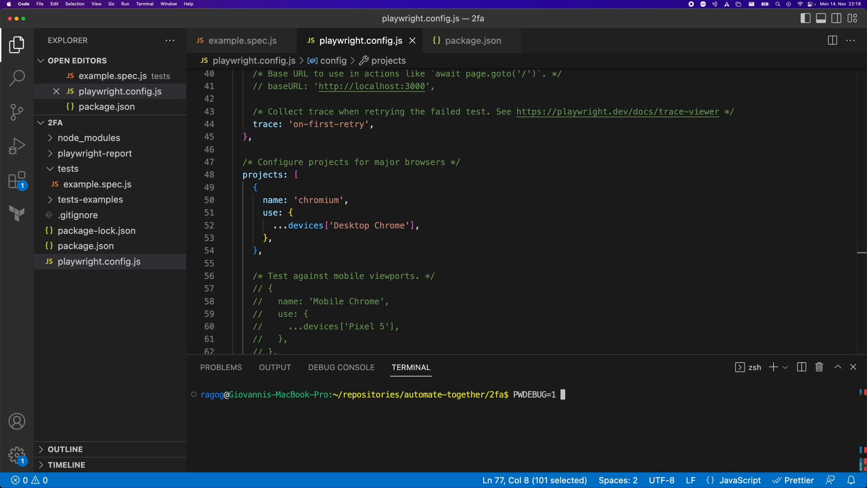
pyautogui.write('npx playwright test')
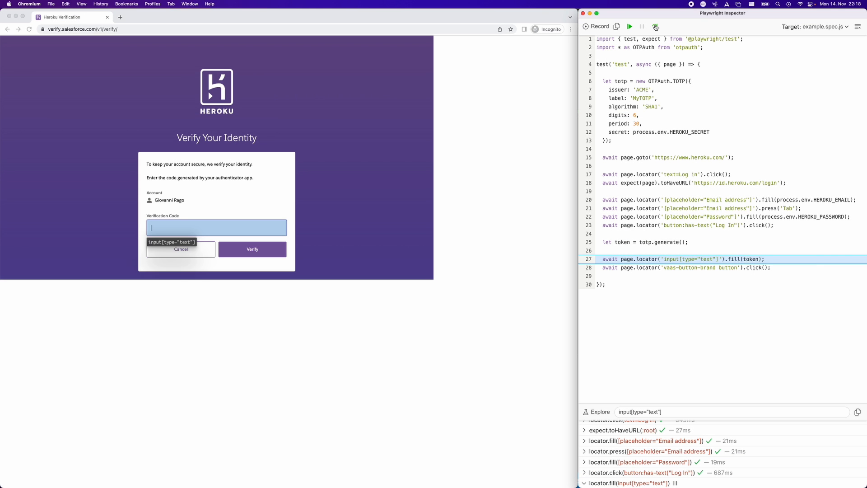
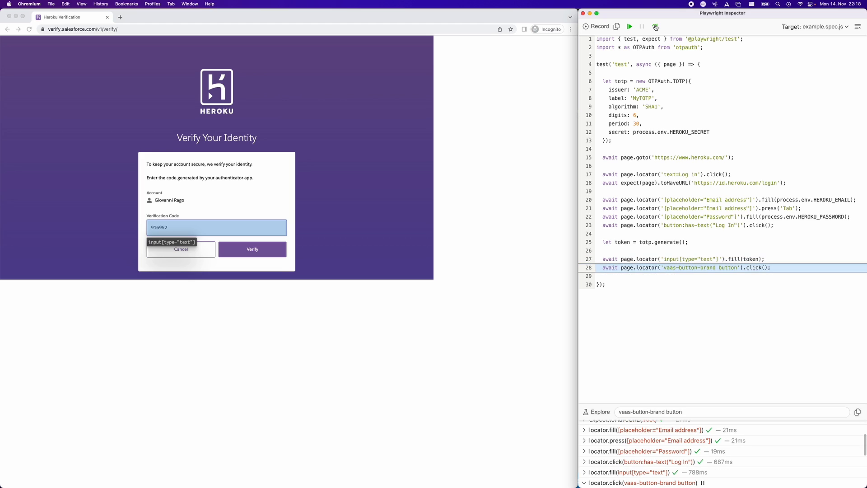
pyautogui.click(252, 249)
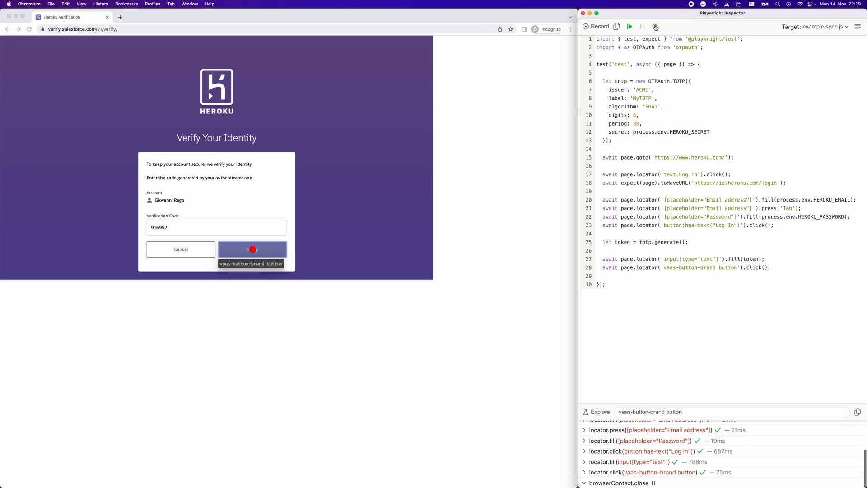
pyautogui.click(253, 249)
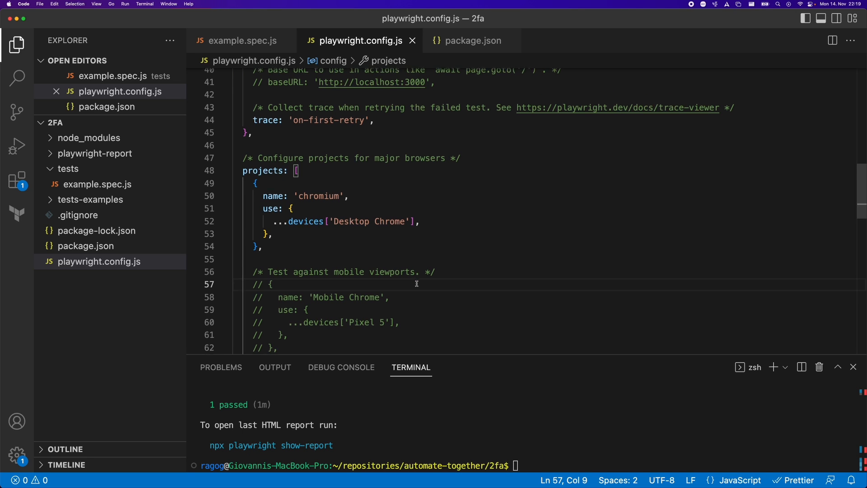
# Uncomment the Google Chrome project block and run npx playwright test with both browsers.
pyautogui.scroll(-3)
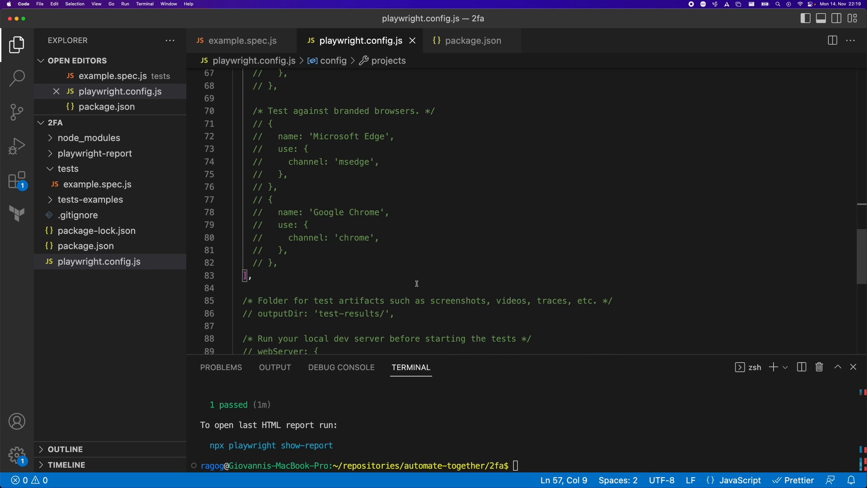
pyautogui.moveTo(276, 212); pyautogui.dragTo(276, 263)
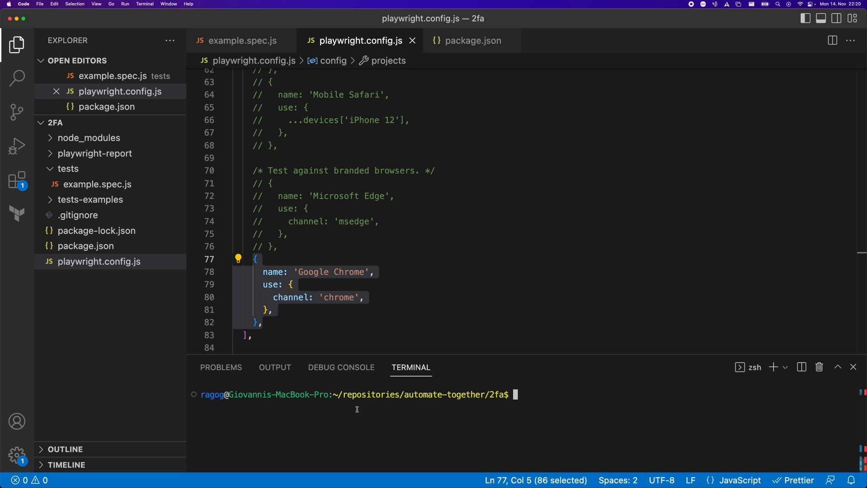
pyautogui.write('npx playwright test')
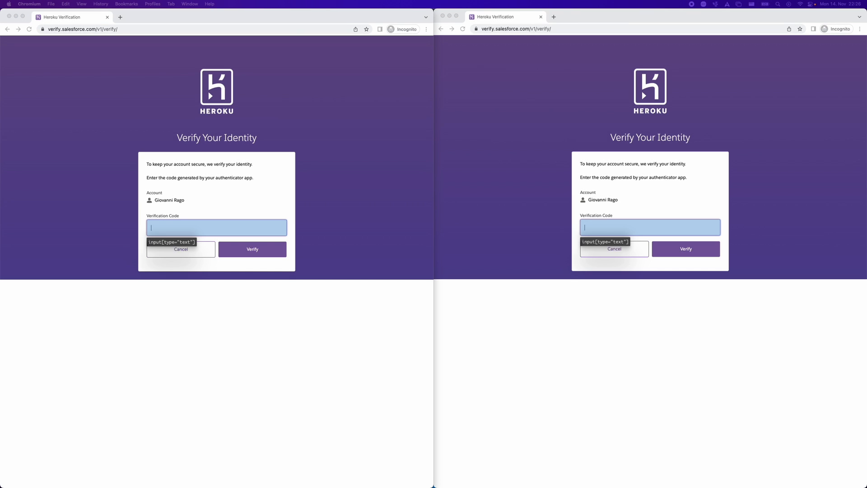
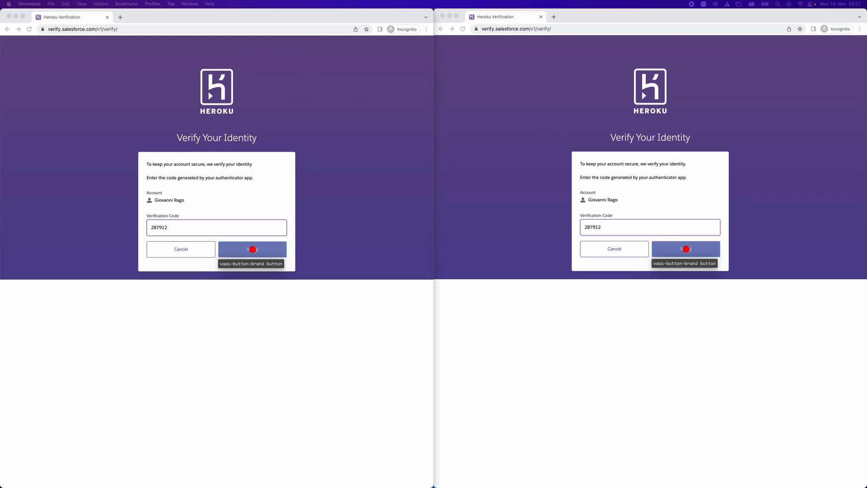
pyautogui.click(252, 249)
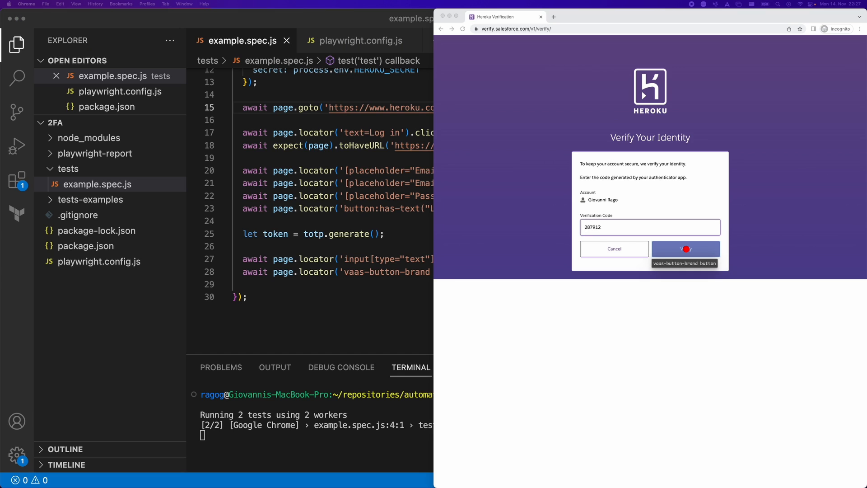
pyautogui.click(685, 249)
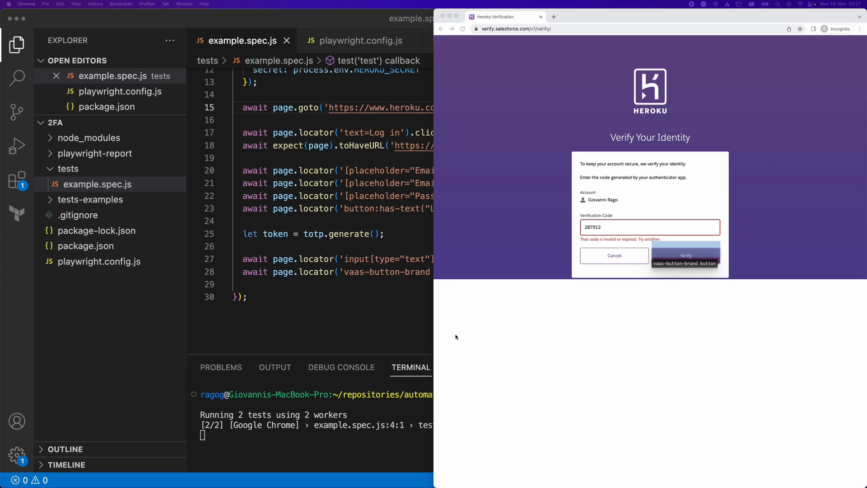
pyautogui.moveTo(682, 304)
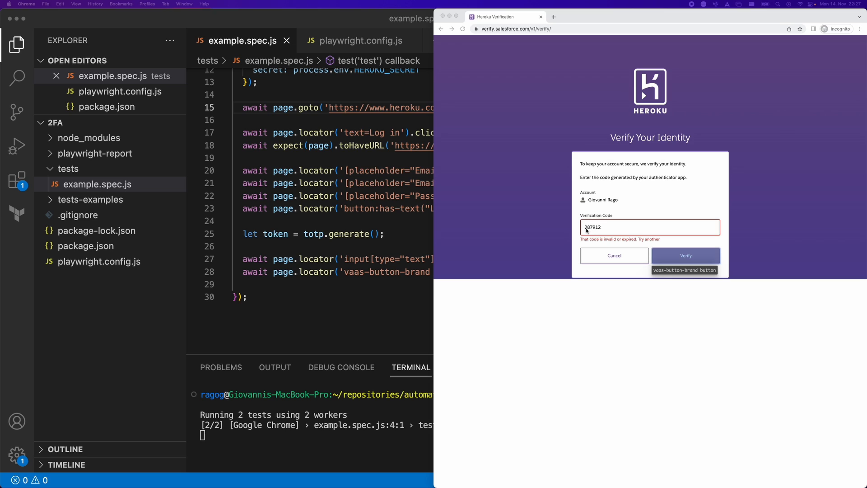
pyautogui.moveTo(625, 231)
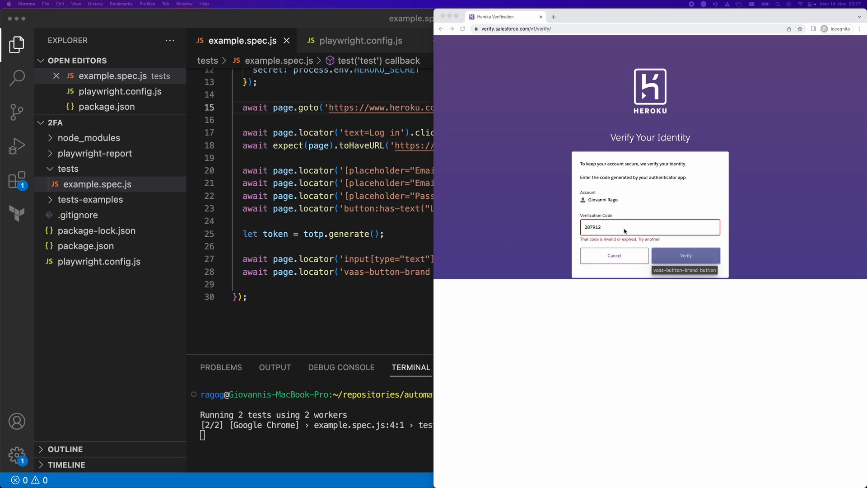